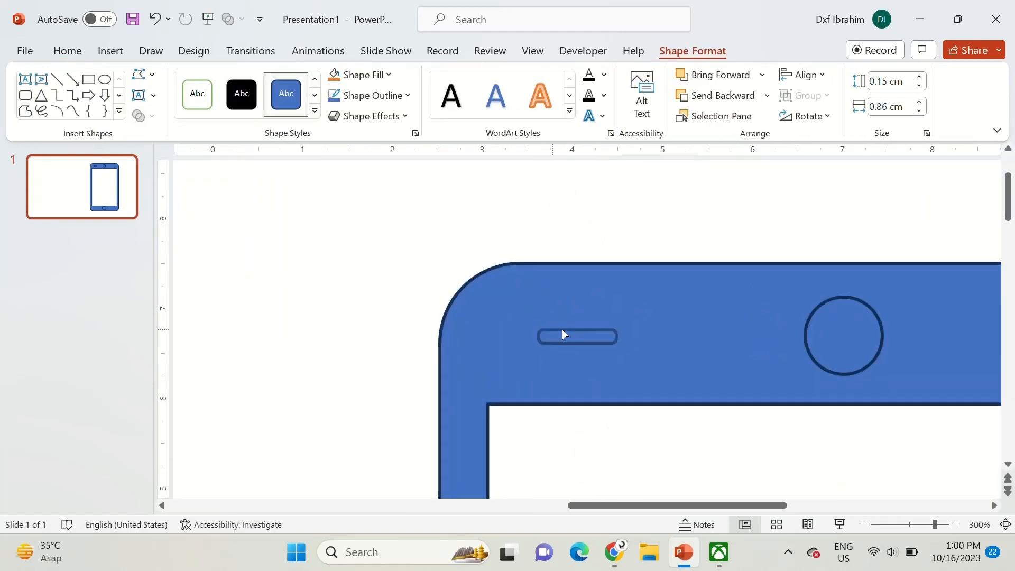
Give the phone body a light-blue linear gradient fill at 90° in Format Shape
click(866, 526)
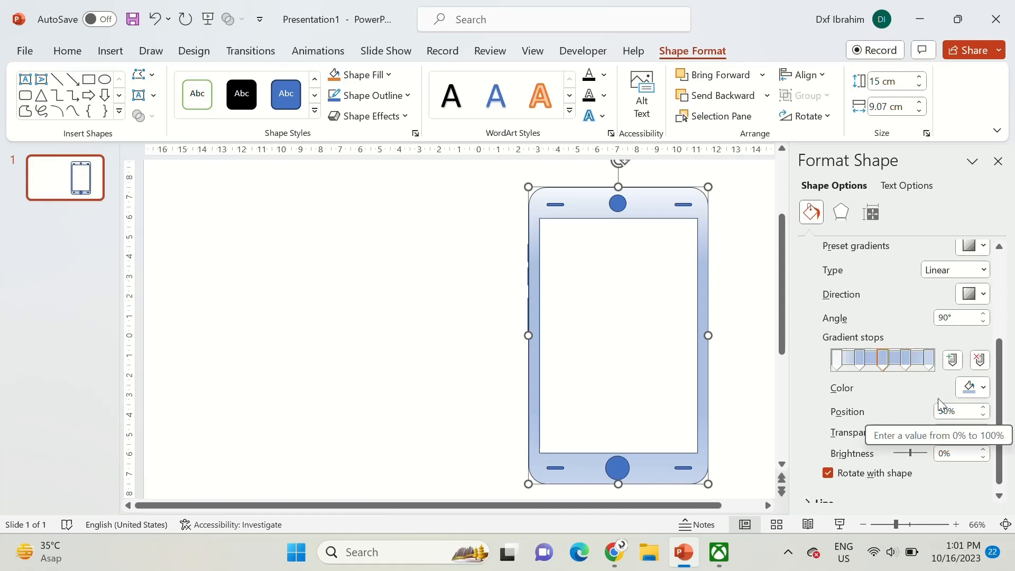
Switch to Slide Master view and select the blank layout thumbnail
click(983, 387)
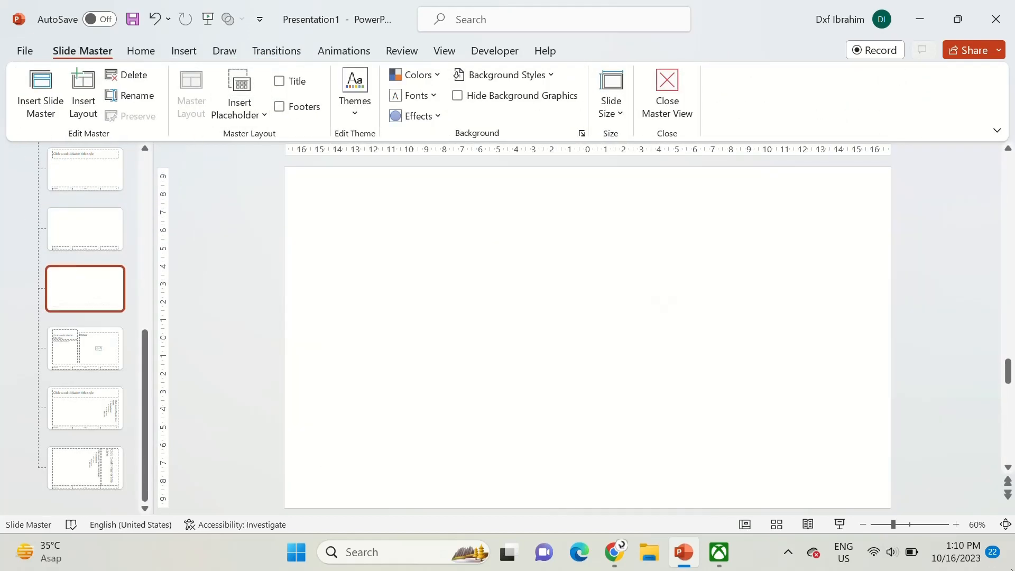
Close Master View to return to the finished mockup slide in Normal view
click(666, 93)
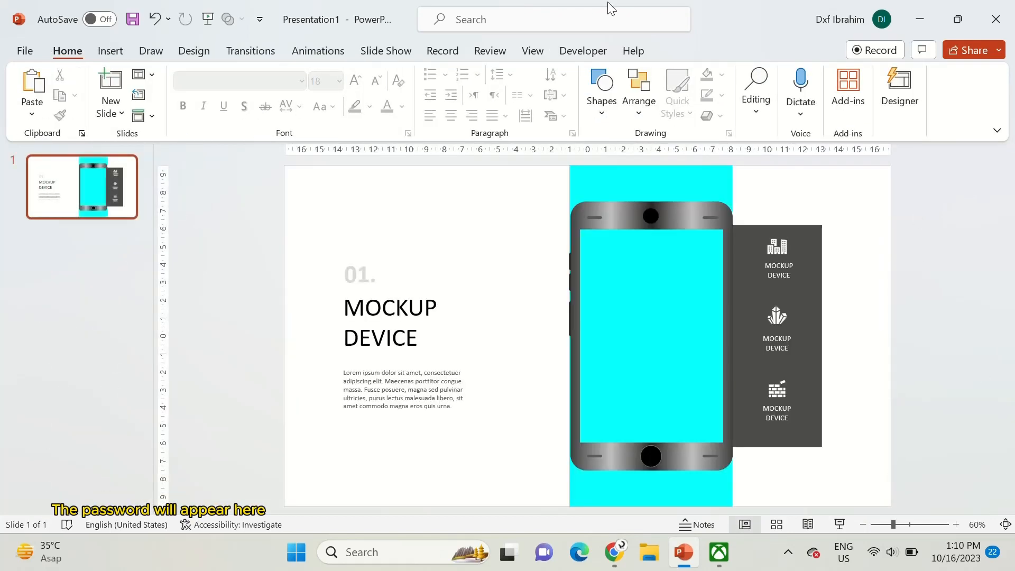